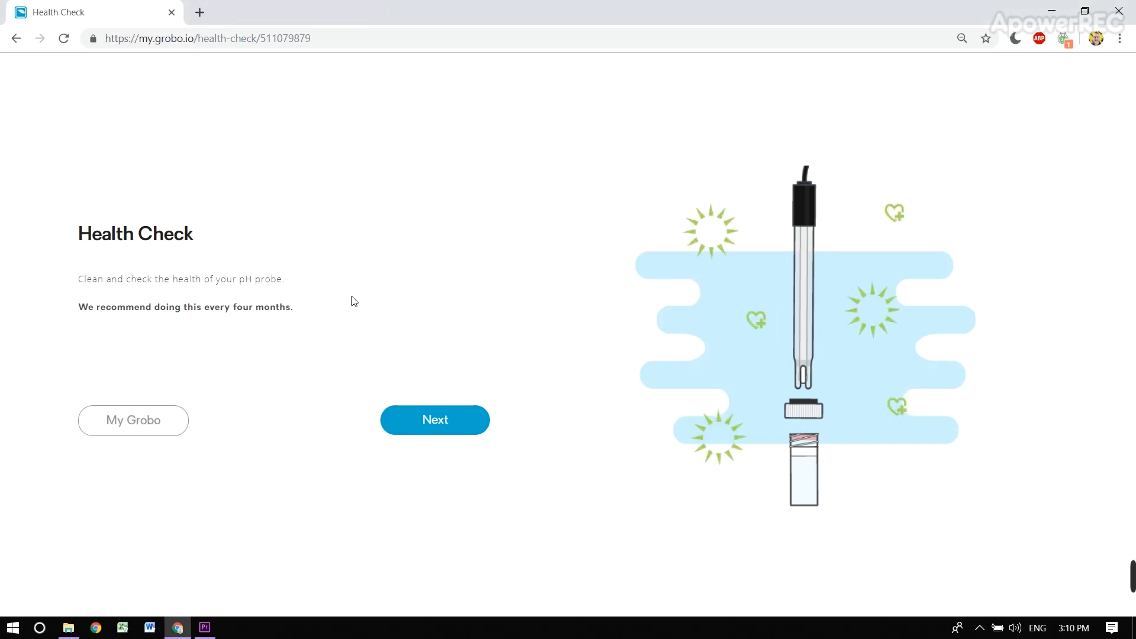
pyautogui.moveTo(435, 420)
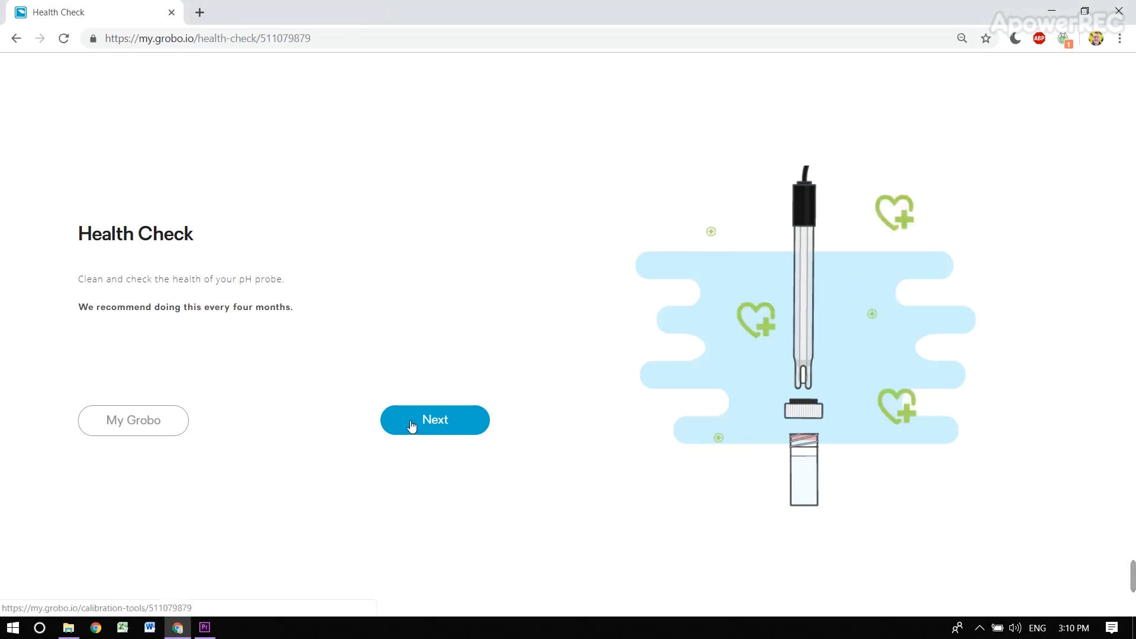
# Advance from the Health Check introduction to the Tools You Need page
pyautogui.click(434, 420)
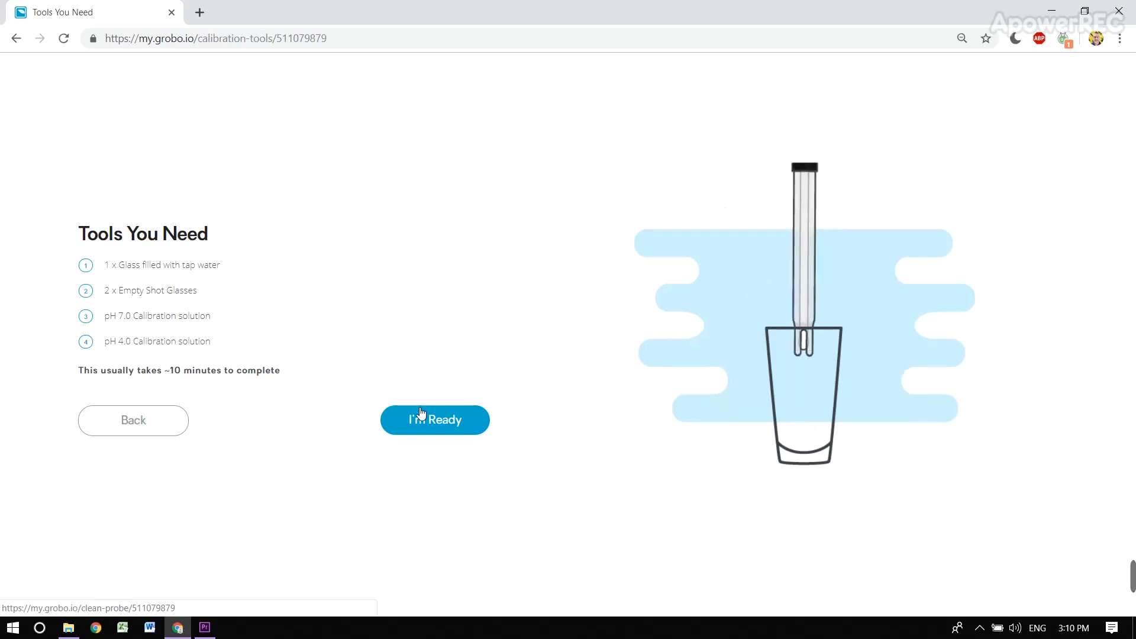
# Confirm the calibration tools are ready to reach the Clean Your Probe step
pyautogui.click(434, 420)
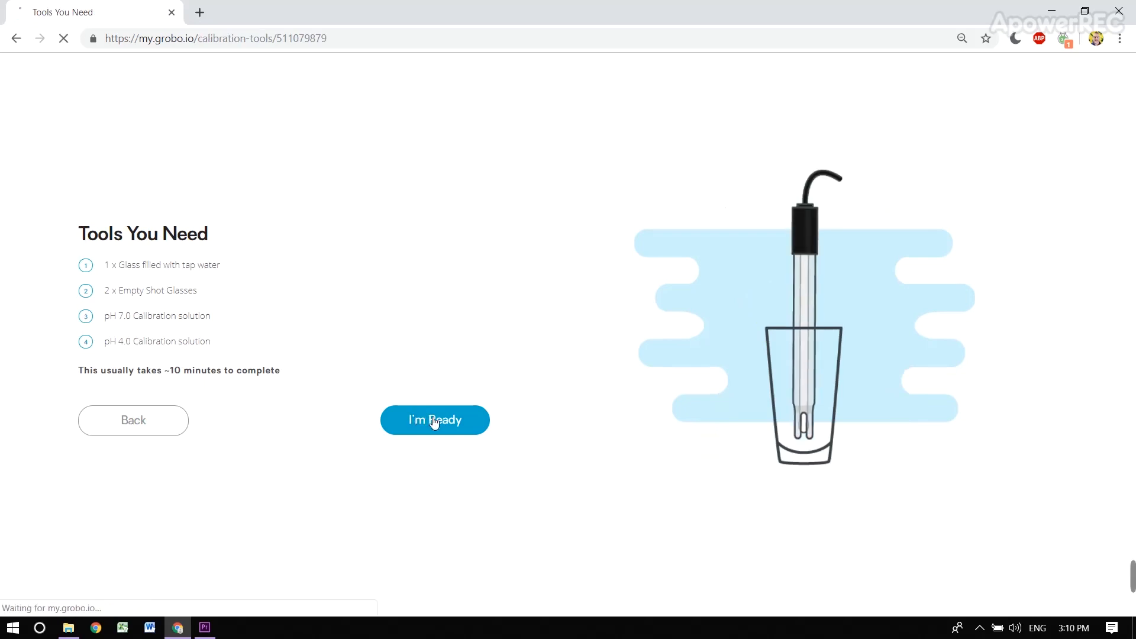
pyautogui.click(433, 420)
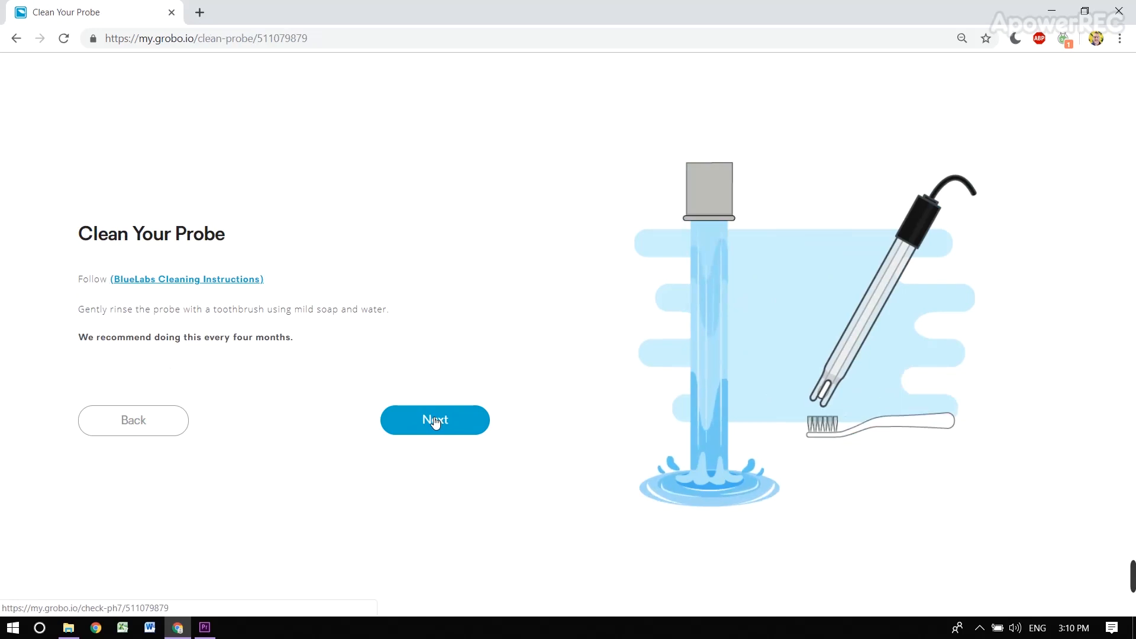
# Finish rinsing the probe and continue to the pH 7.0 Check step
pyautogui.click(435, 420)
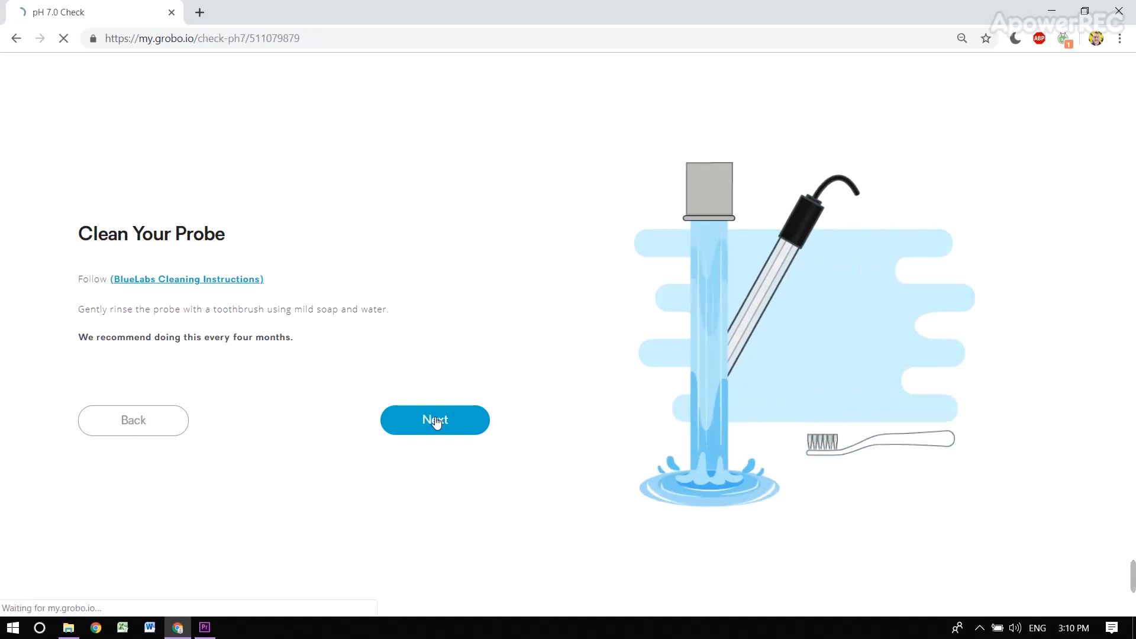
pyautogui.click(435, 421)
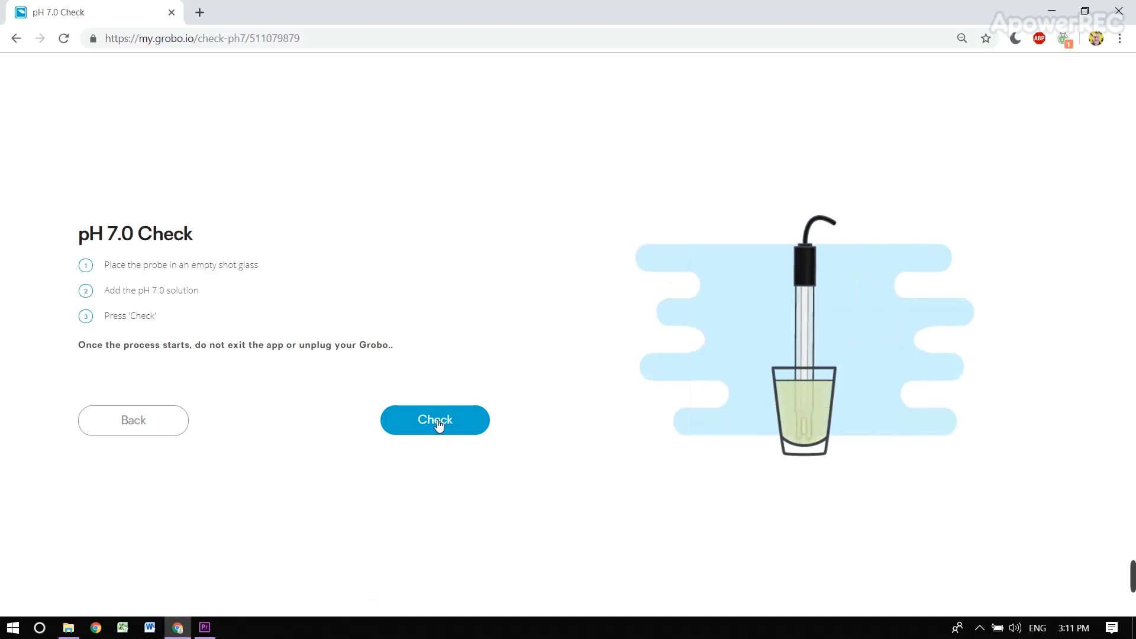
# Run the pH 7.0 check until Calibration Recommended appears
pyautogui.click(434, 420)
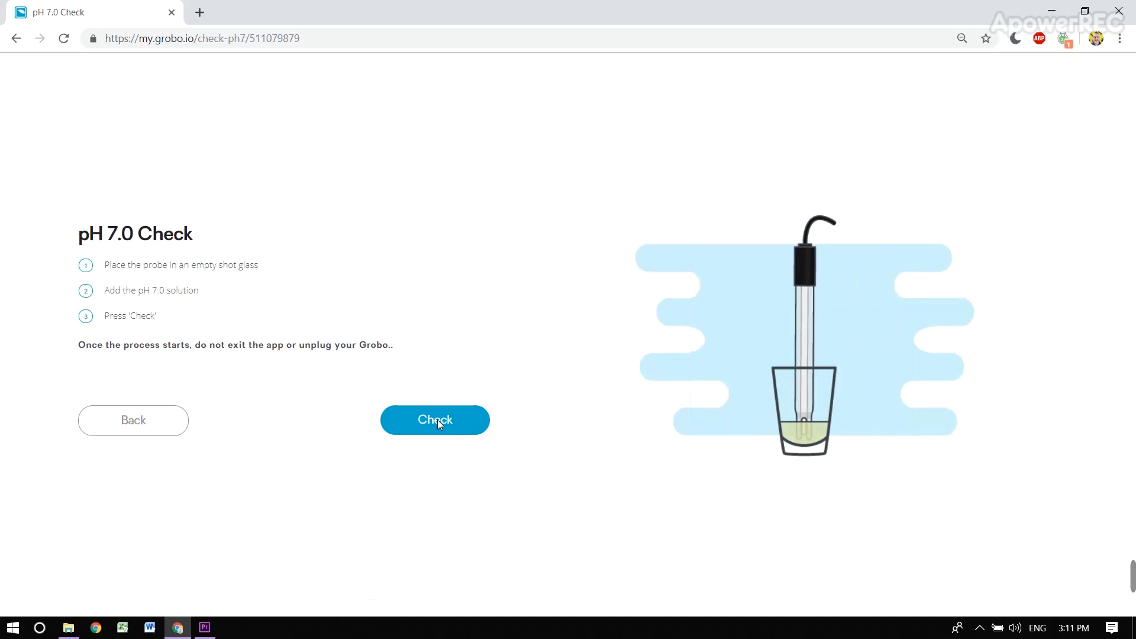
pyautogui.click(434, 420)
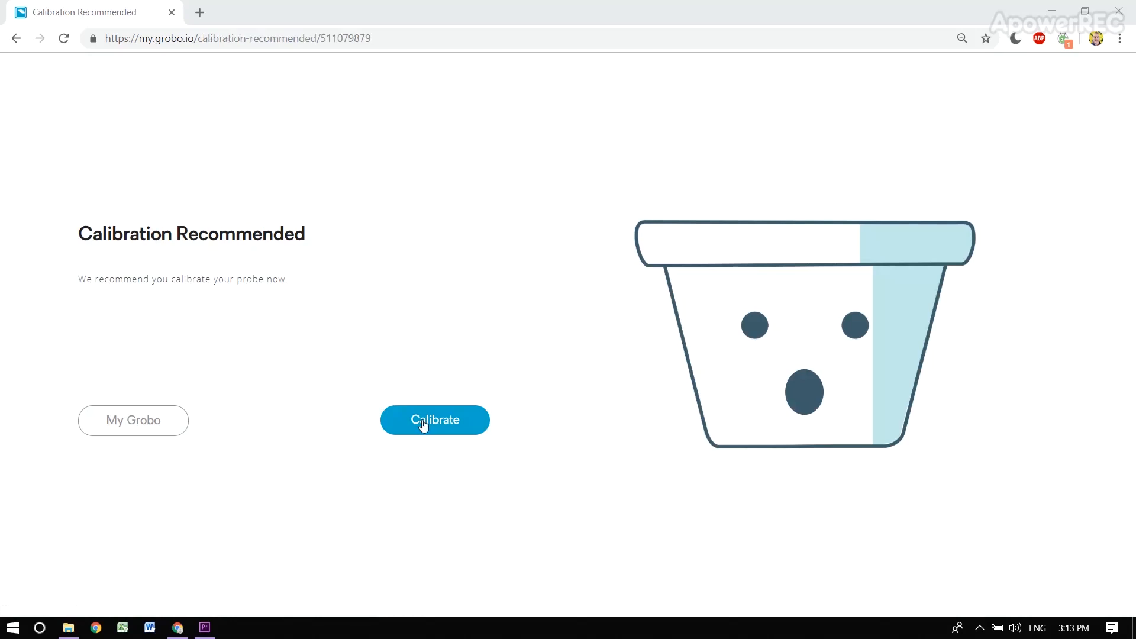
# Calibrate at pH 7.0, dismiss its confirmation, then calibrate at pH 4.0
pyautogui.click(434, 420)
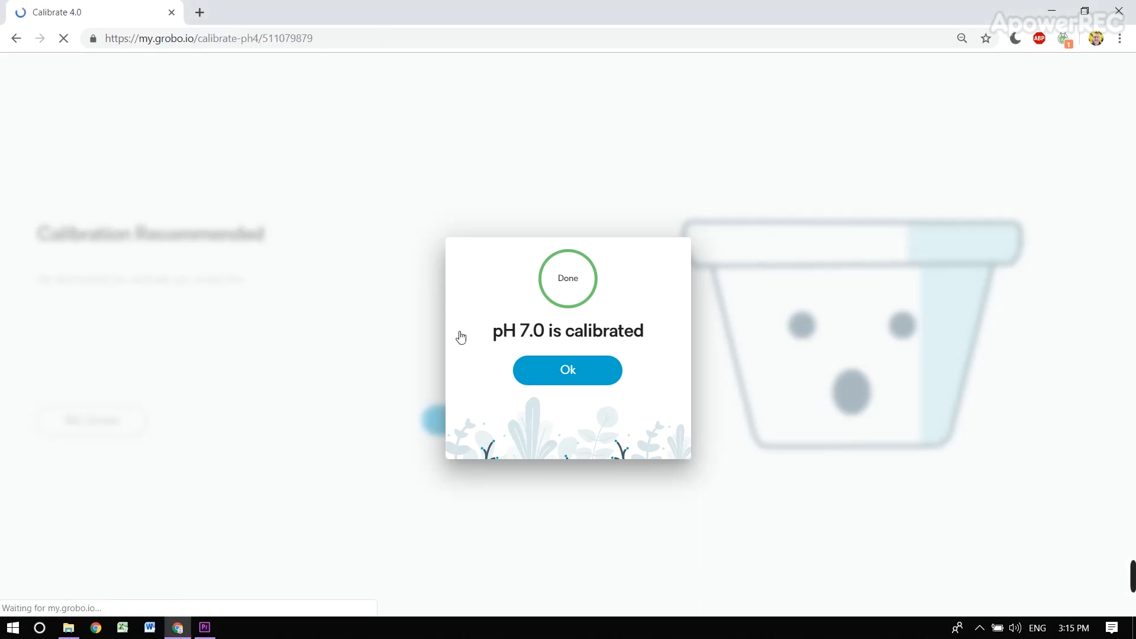
pyautogui.click(568, 369)
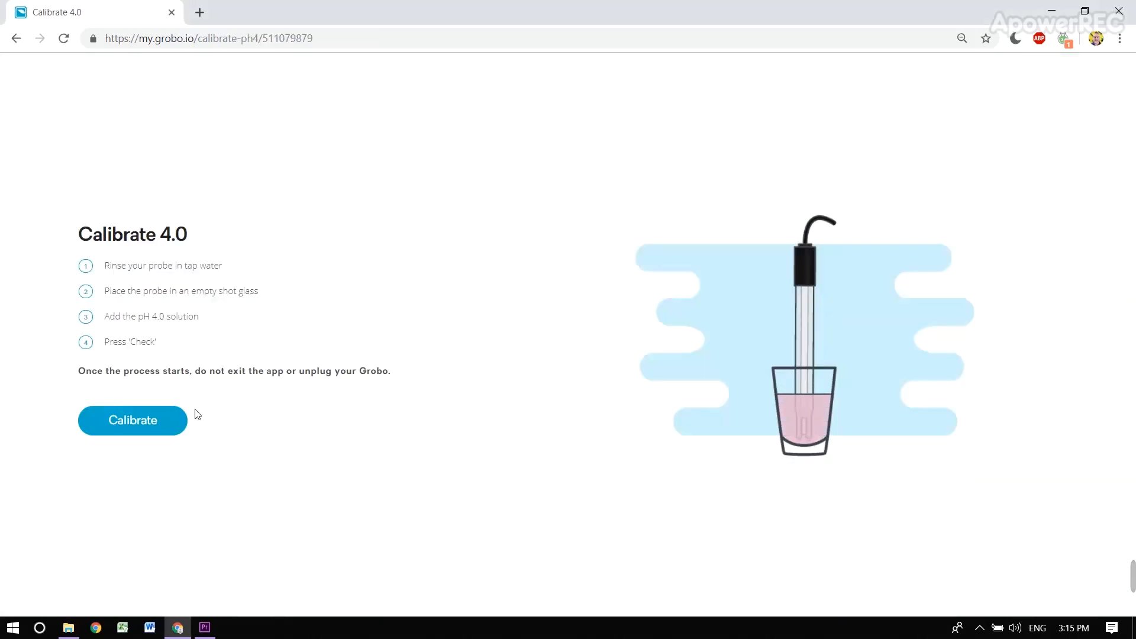
pyautogui.click(133, 420)
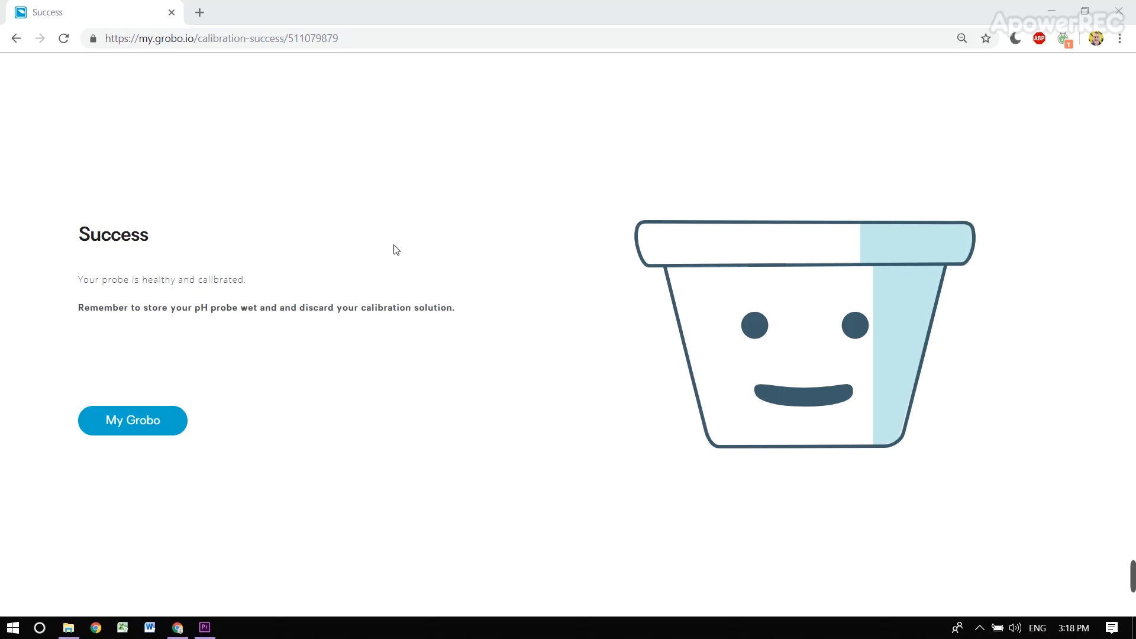
pyautogui.moveTo(391, 239)
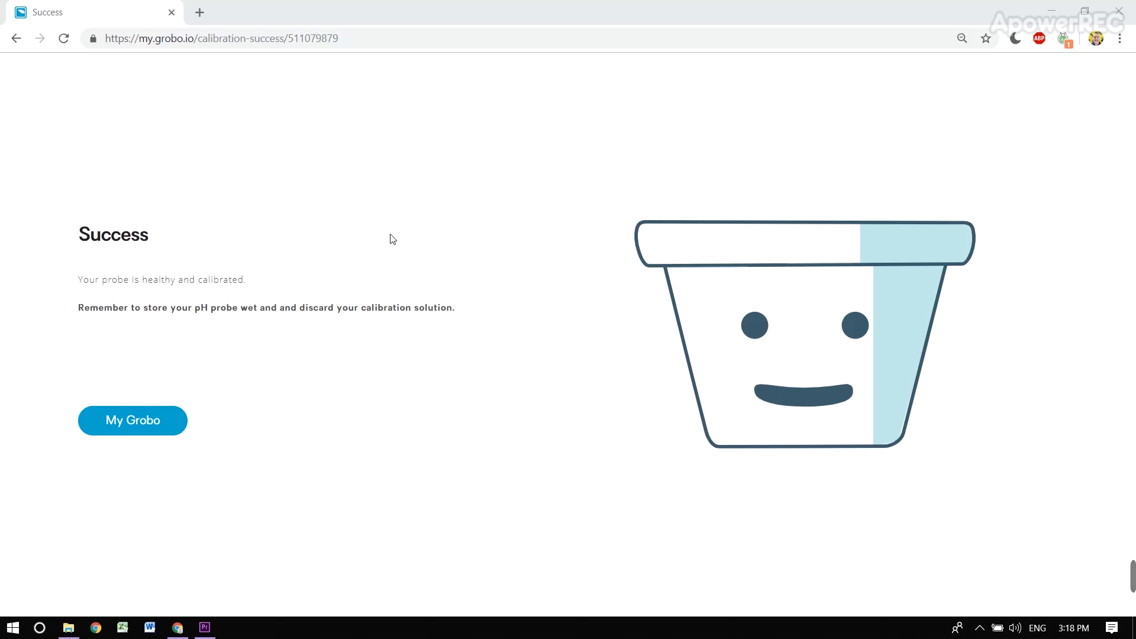